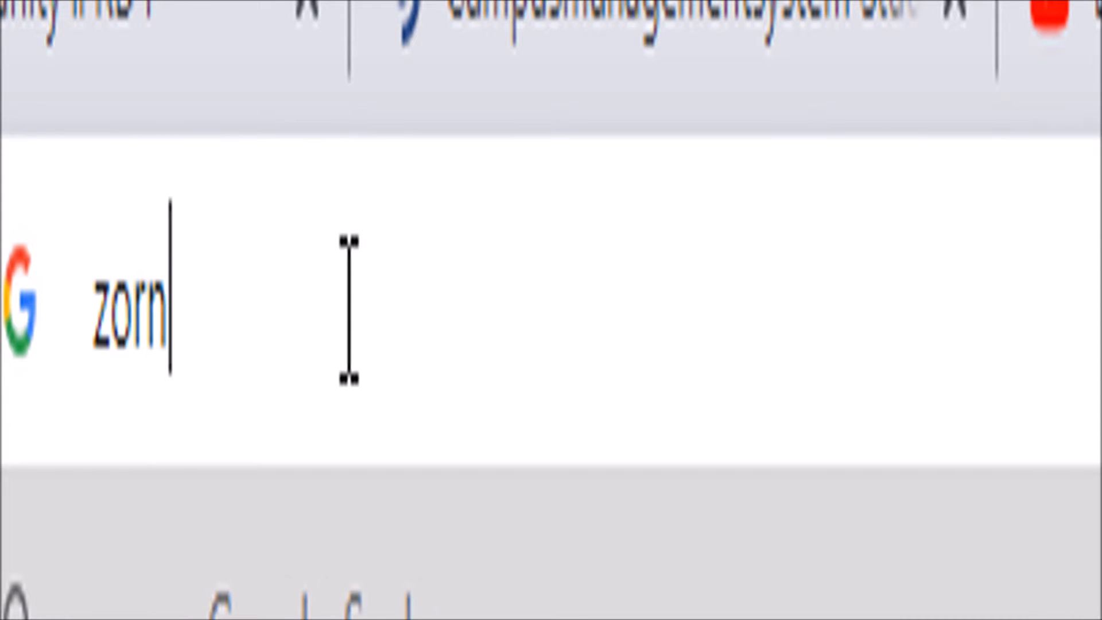
text(hub.)
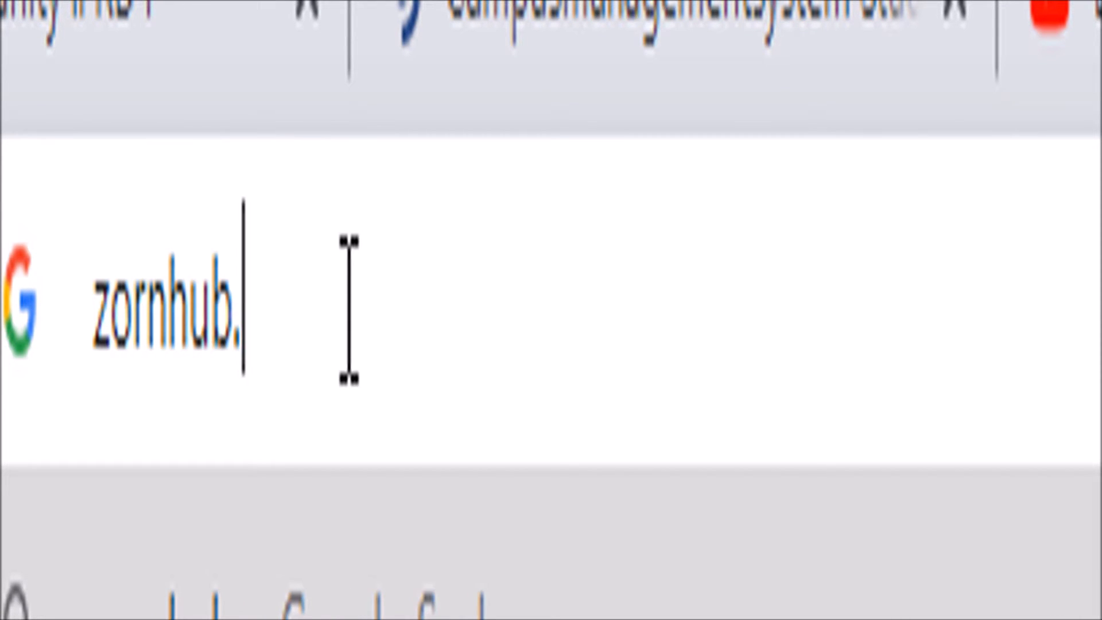